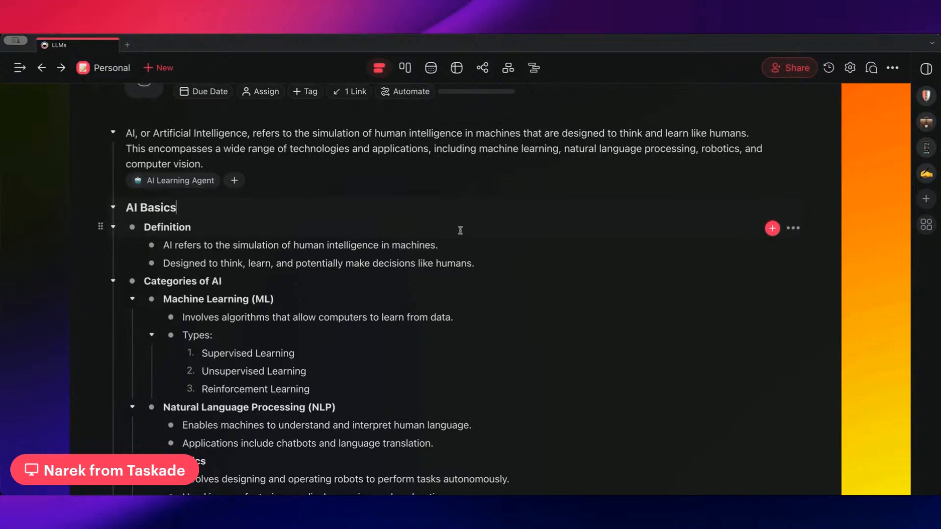
Review the LLMs outline, then show the AI Agents list beside it.
scroll("down", 3)
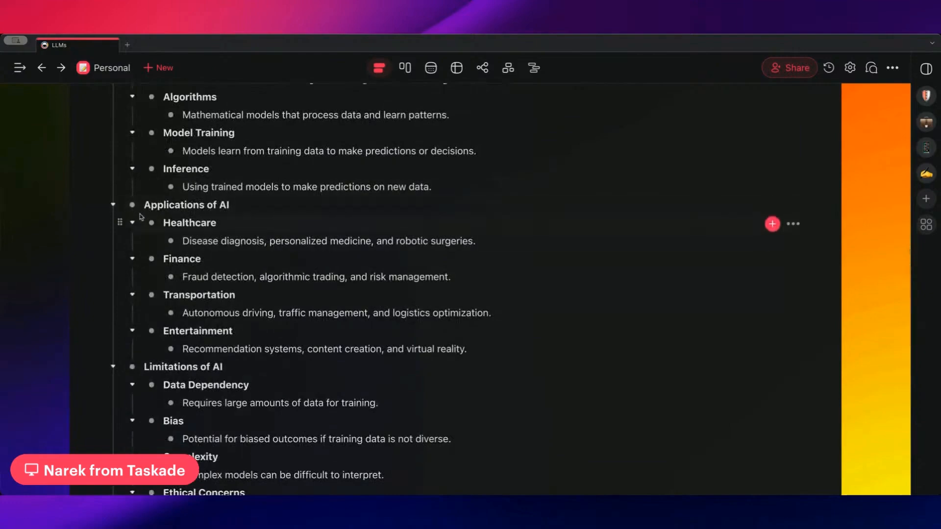
mouse_move(521, 224)
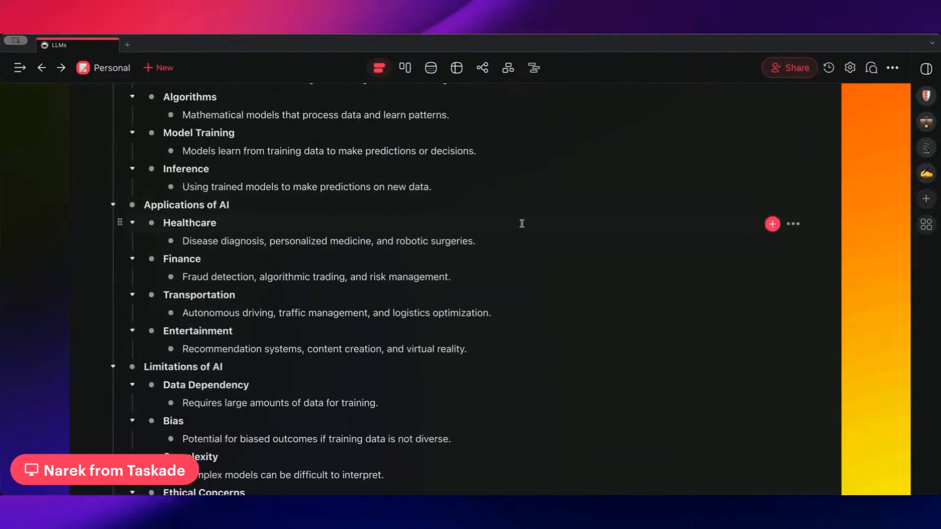
scroll("down", 3)
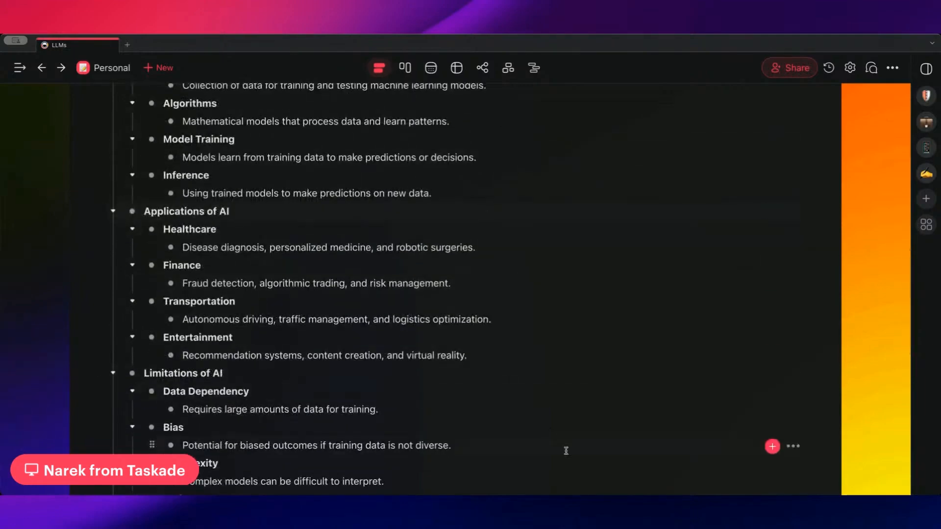
scroll("up", 3)
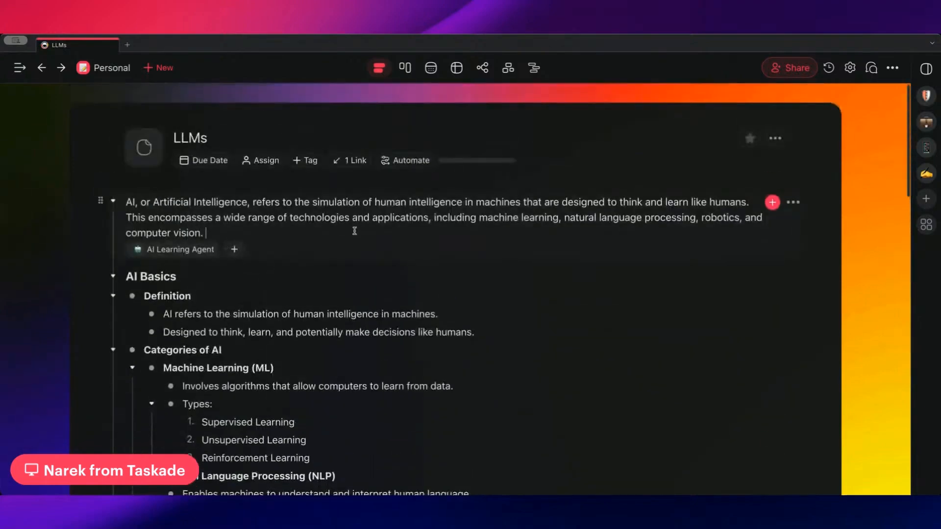
mouse_move(926, 199)
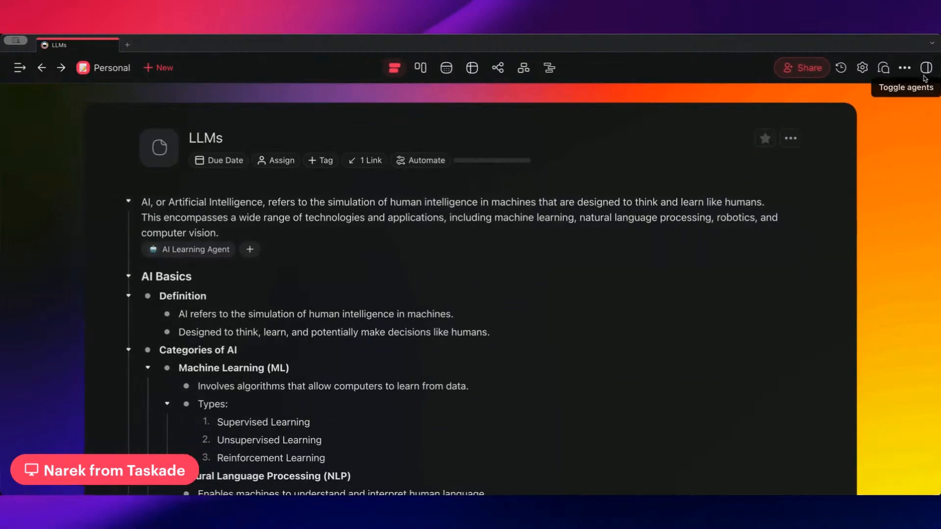
left_click(927, 68)
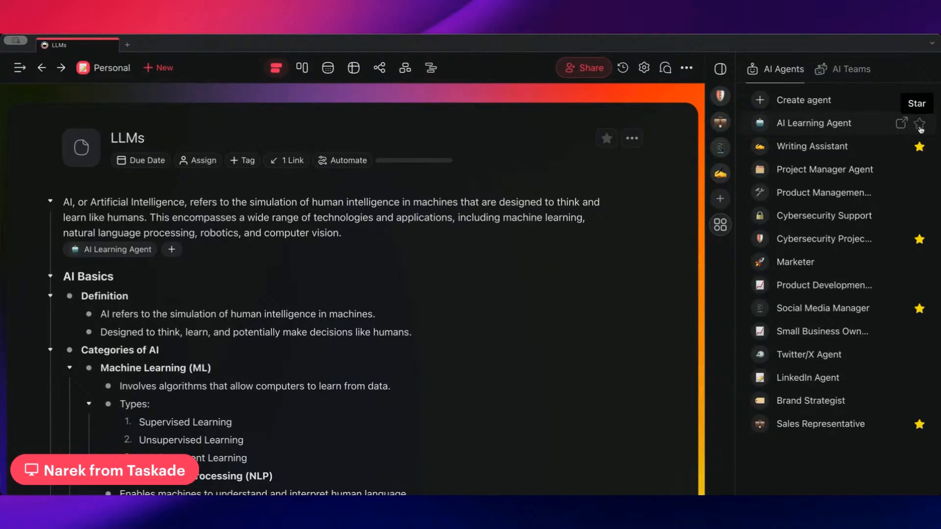
Start a chat with the AI Learning Agent and begin drafting a question ('Gi').
left_click(815, 124)
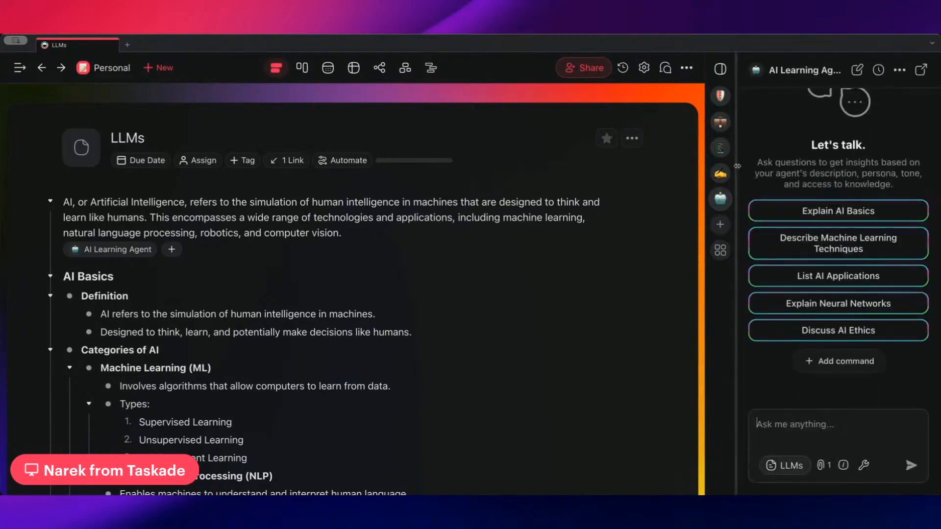
type("Give me some basic example of")
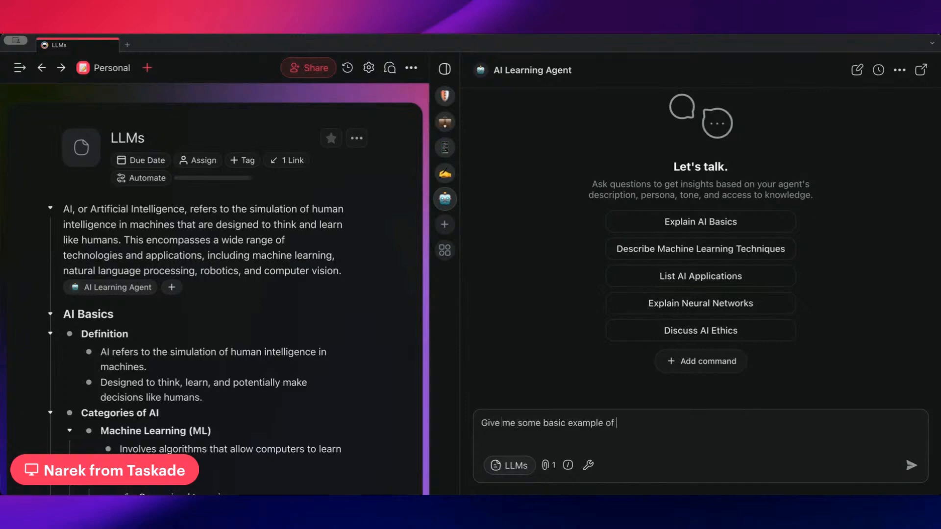
Send 'Give me some basic examples of LLMs' and get the agent's reply listing GPT, BERT, T5 and XLNet.
left_click(910, 464)
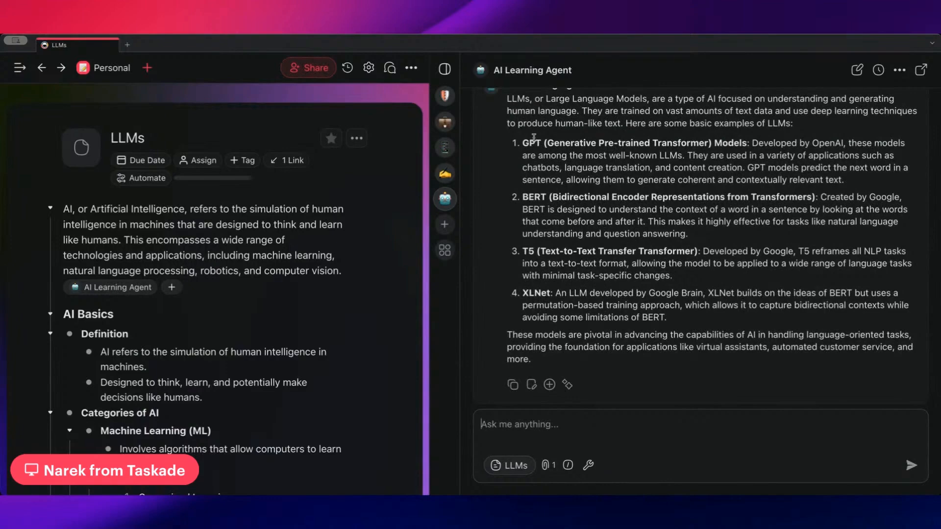
mouse_move(581, 236)
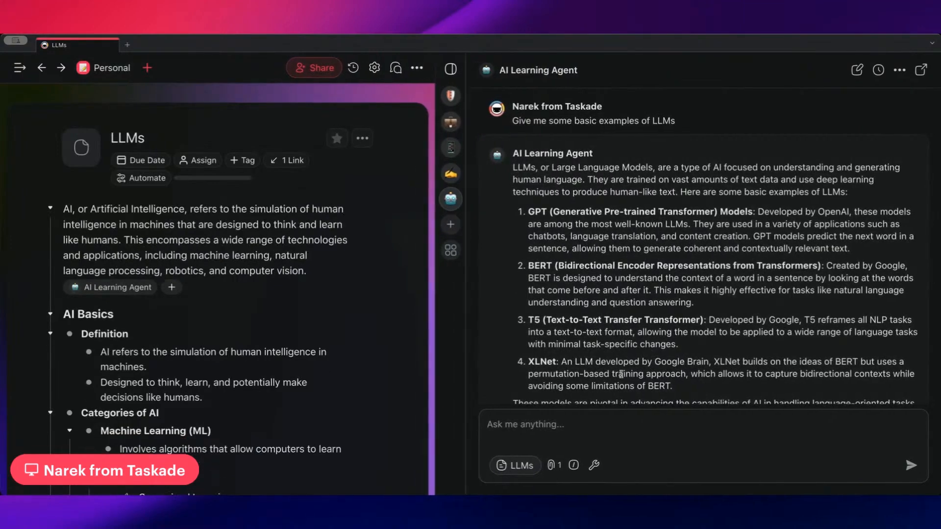
mouse_move(450, 199)
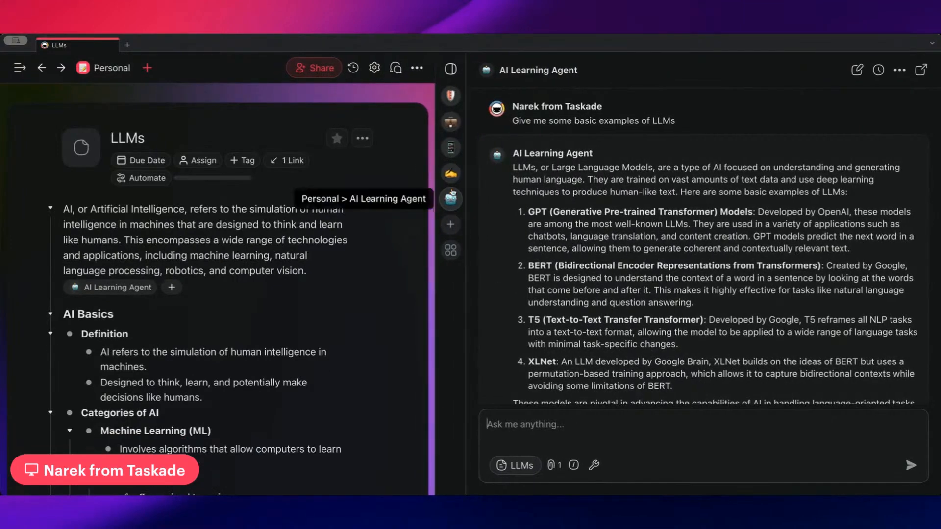